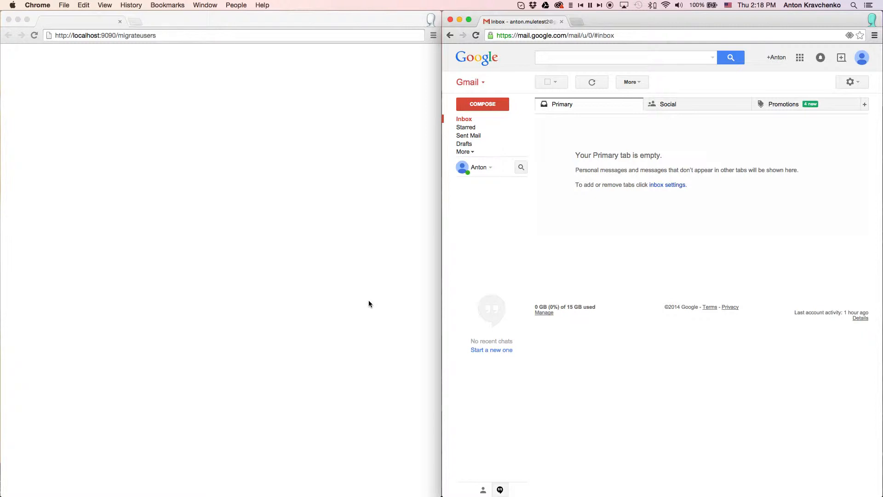
pyautogui.moveTo(229, 149)
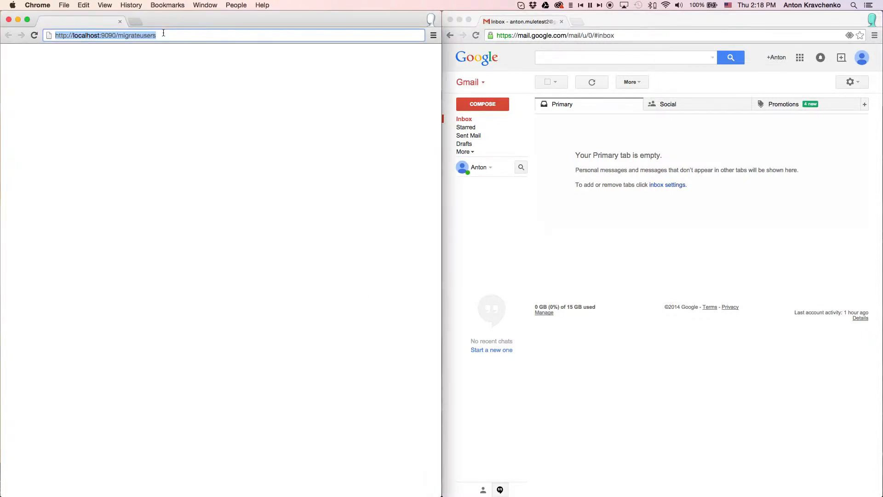
# Load localhost:9090/migrateusers to start the batch migration of 12 records
pyautogui.press('Return')
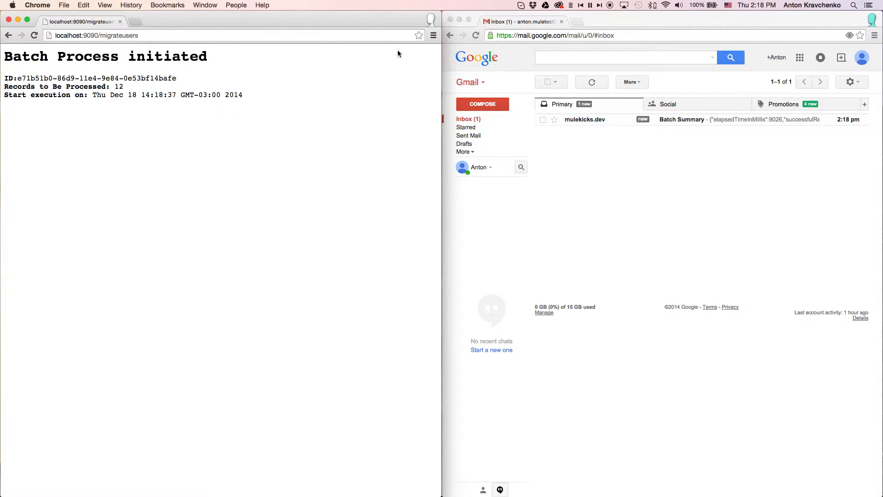
pyautogui.moveTo(569, 129)
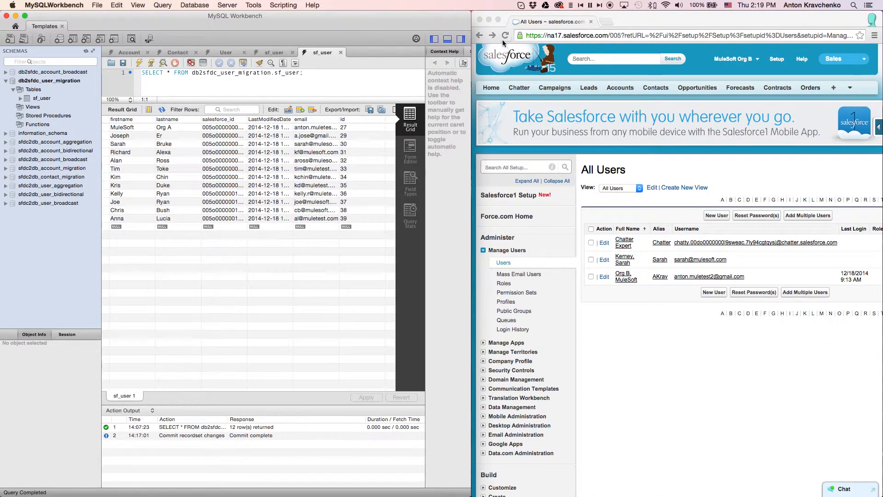
# Reload the Salesforce Setup All Users list to check for the migrated users
pyautogui.click(505, 35)
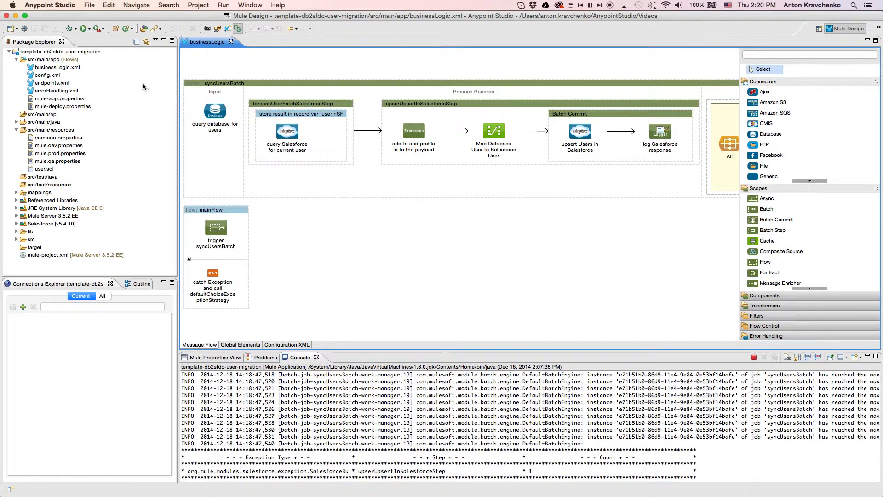
# Browse the Templates Library briefly, then view endpoints.xml with its HTTP triggerFlow
pyautogui.click(59, 52)
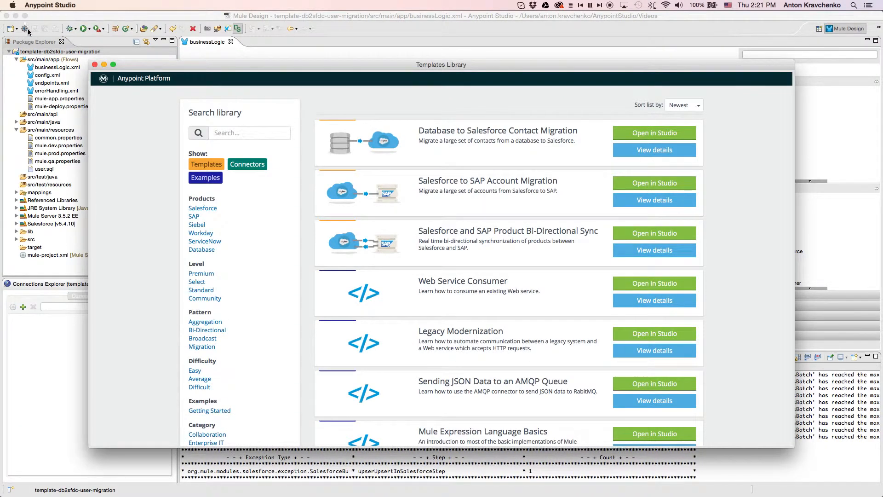
pyautogui.click(95, 64)
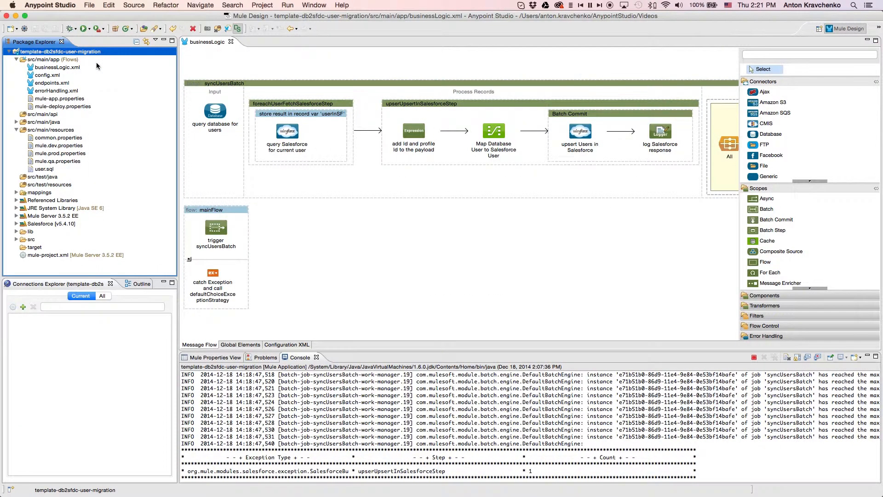
pyautogui.doubleClick(52, 83)
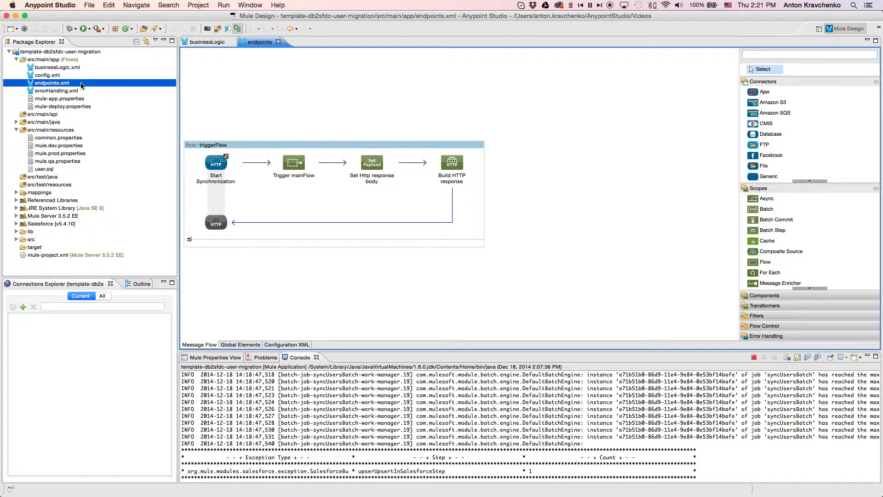
# Return to the businessLogic flow and show the foreachUserFetchSalesforceStep properties
pyautogui.click(56, 67)
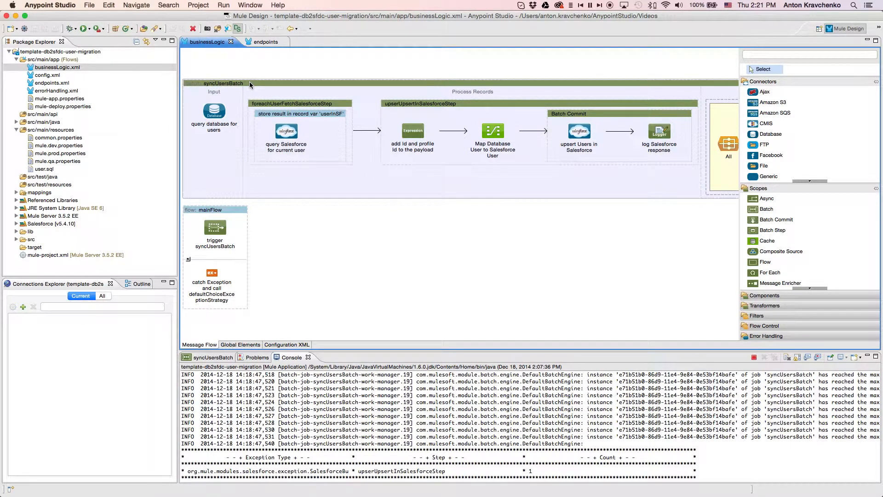
pyautogui.moveTo(228, 114)
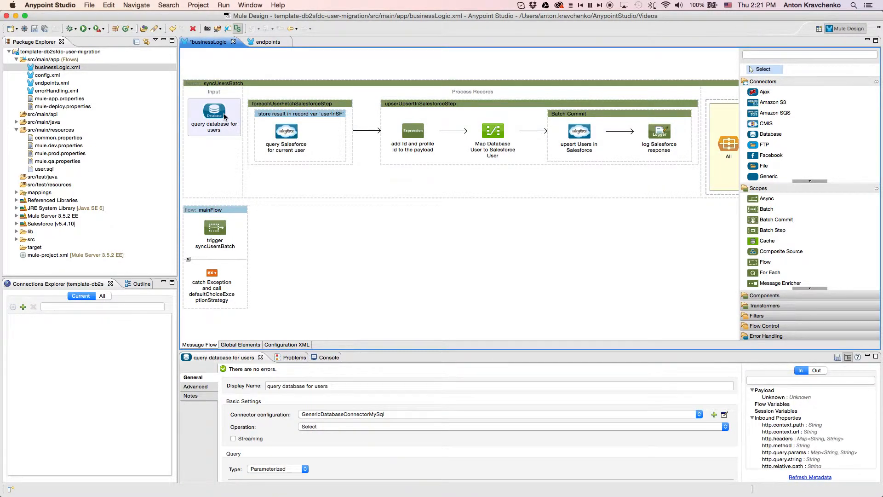
pyautogui.click(290, 103)
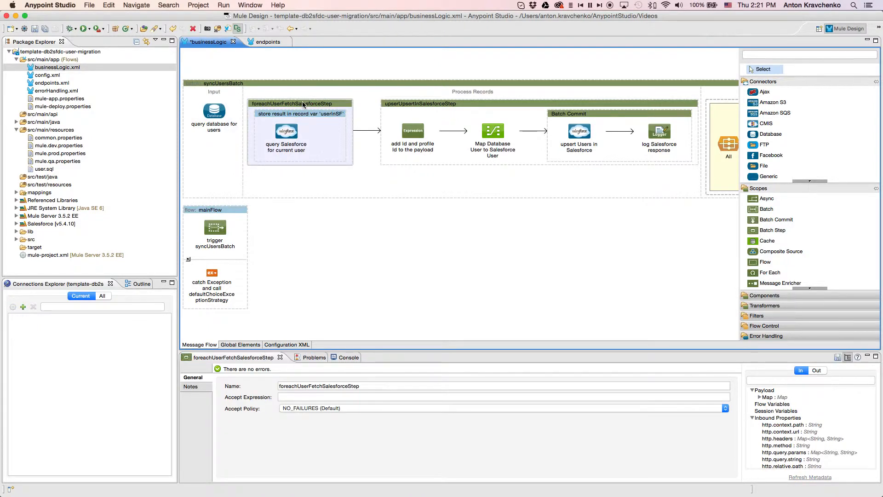
pyautogui.moveTo(363, 109)
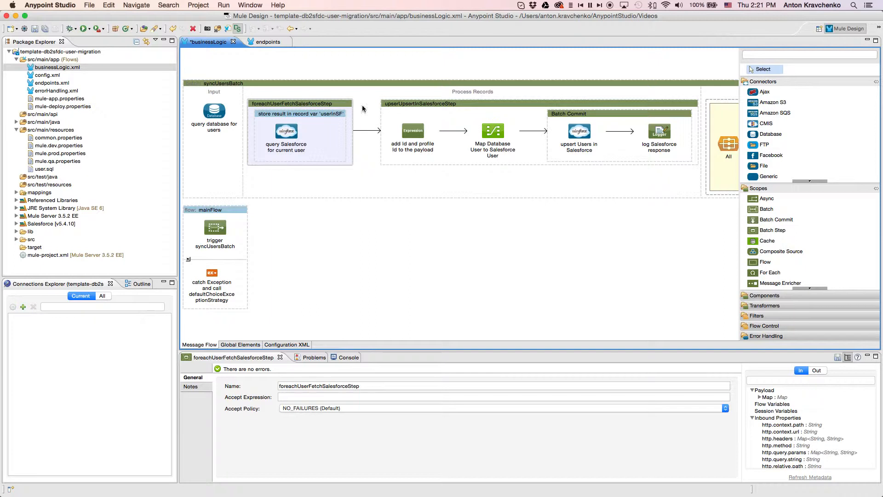
# Review the user mapping, upsertUpsertInSalesforceStep and All aggregator properties
pyautogui.click(493, 132)
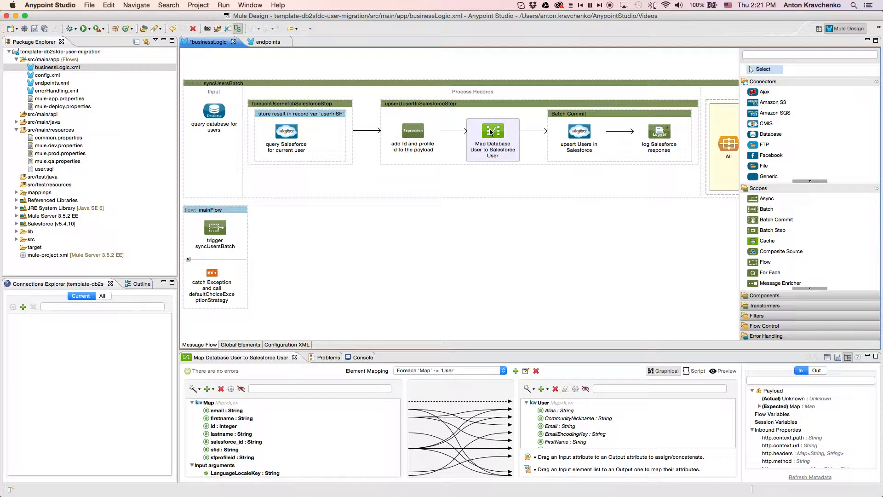
pyautogui.click(426, 103)
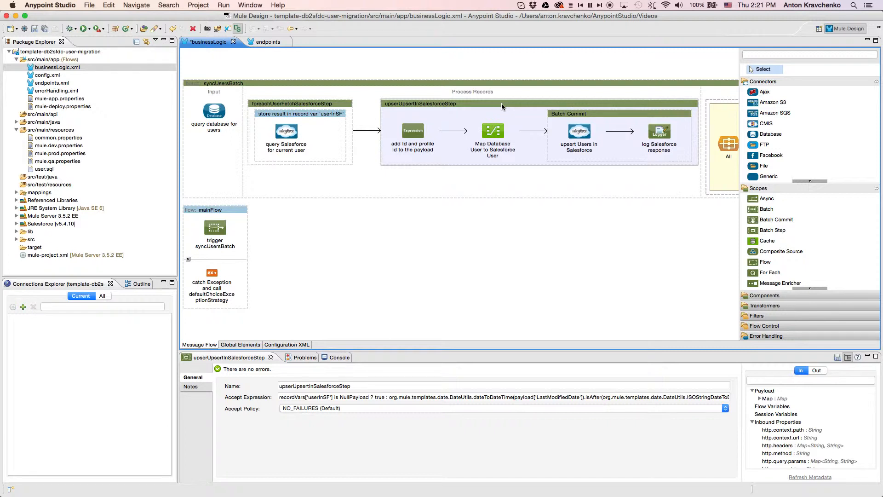
pyautogui.hscroll(3)
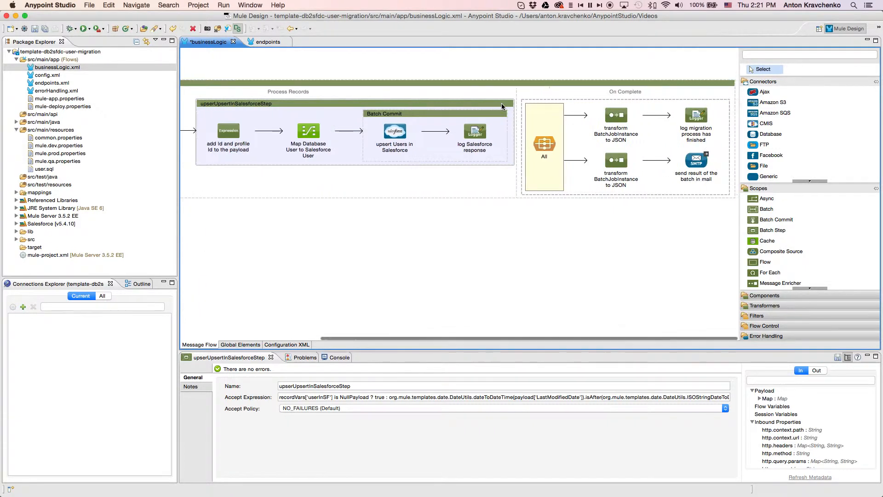
pyautogui.click(544, 144)
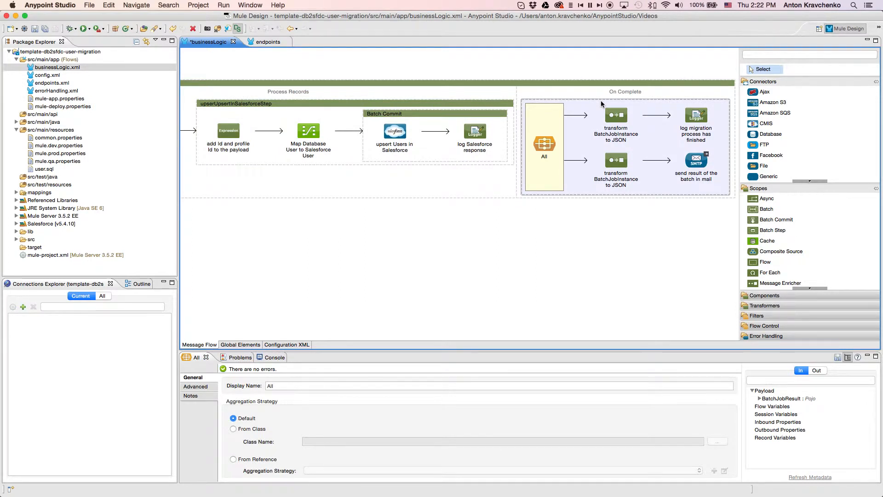
pyautogui.moveTo(278, 142)
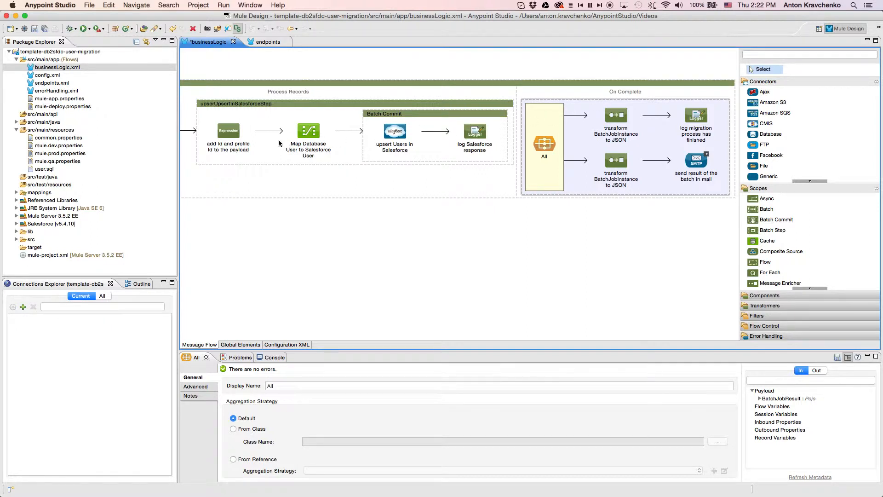
# View mule.dev.properties with its blank Salesforce, database, SMTP and mail settings
pyautogui.click(59, 145)
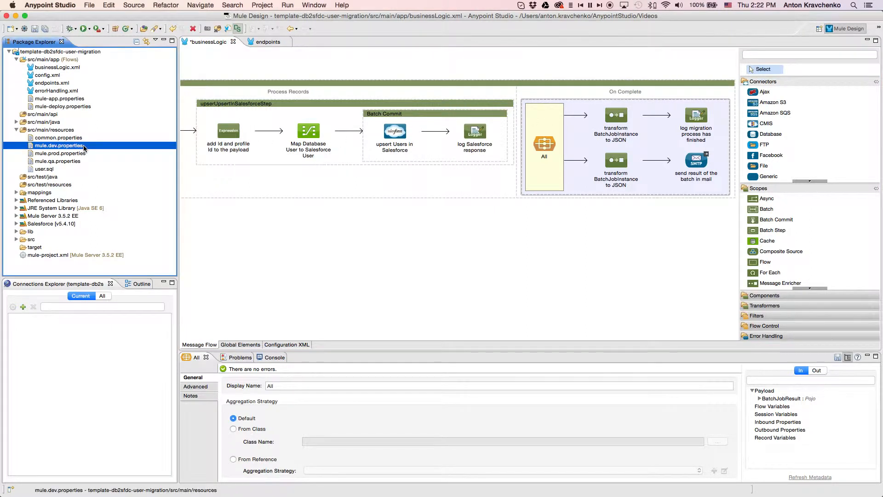
pyautogui.doubleClick(59, 146)
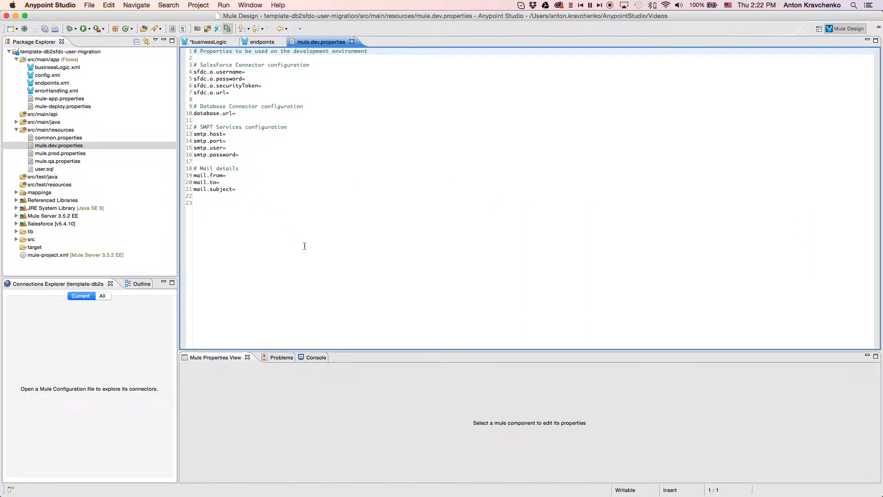